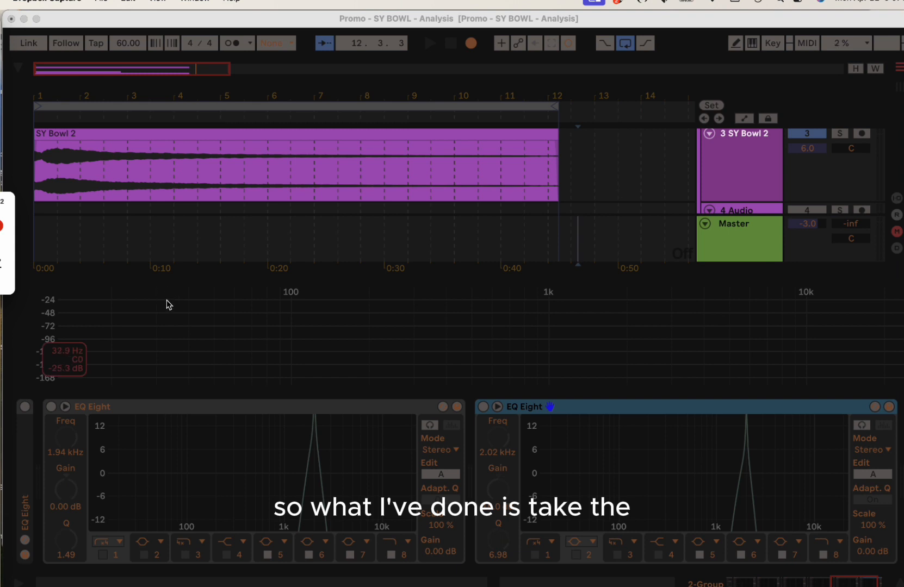
# Start playback of the SY Bowl 2 clip so its overtone peaks fill the spectrum analyzer
pyautogui.click(430, 42)
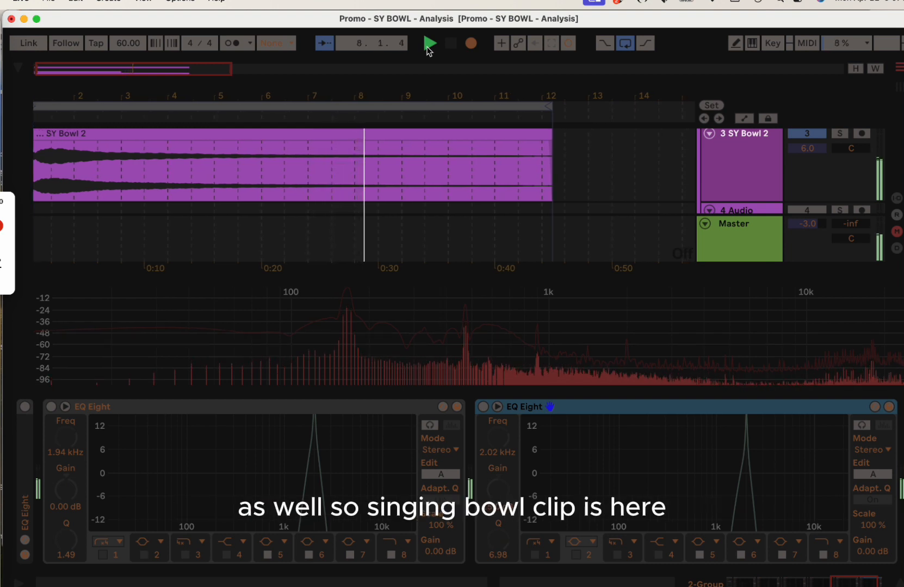
# Stop playback and boost the second EQ Eight's gain to 15.0 dB
pyautogui.click(430, 42)
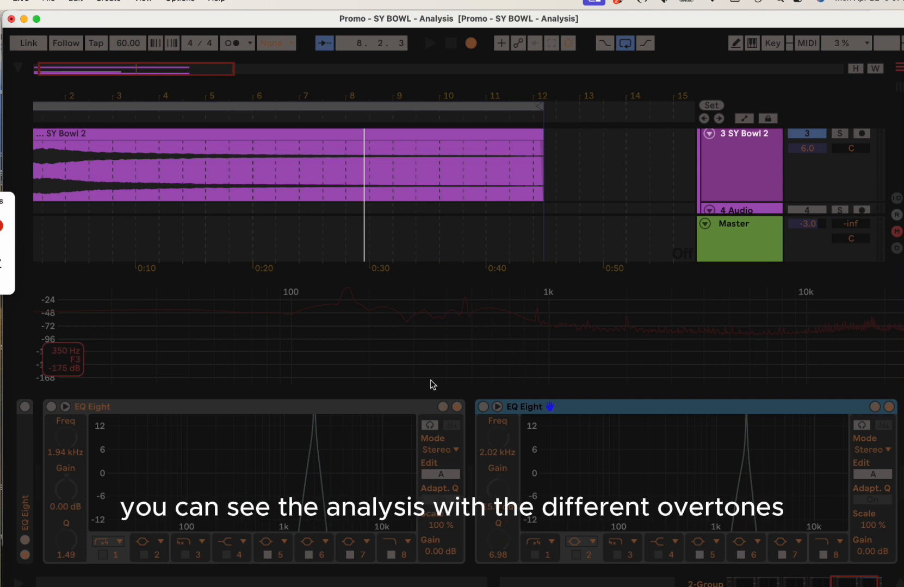
pyautogui.moveTo(409, 381)
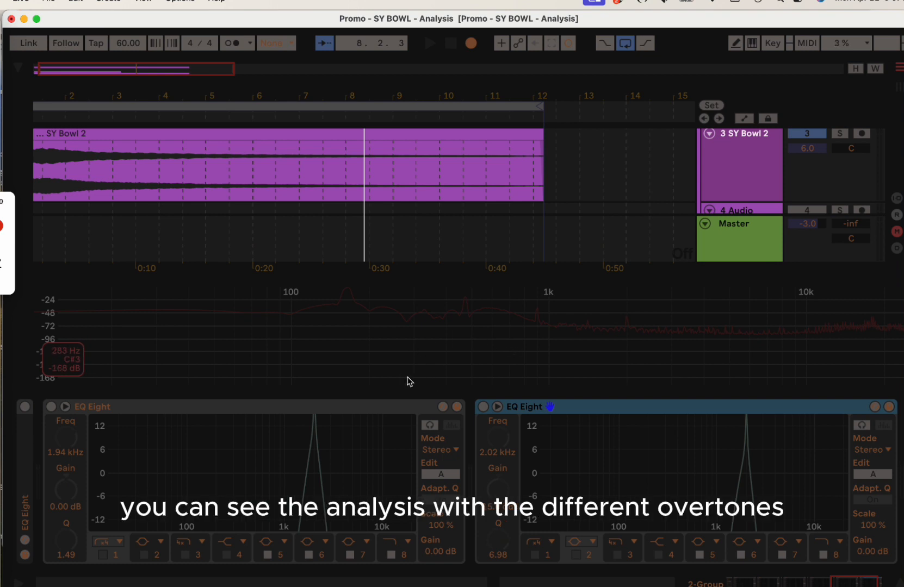
pyautogui.click(430, 43)
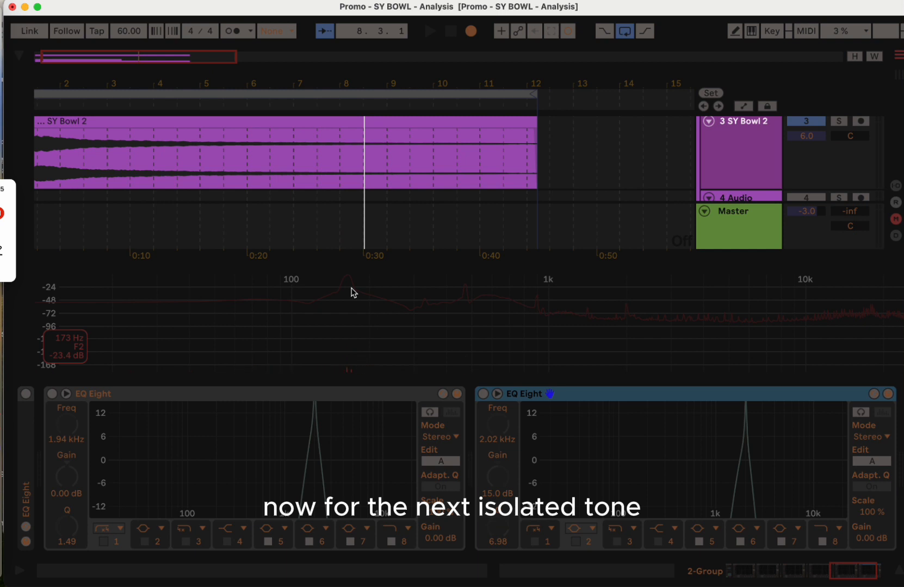
# Restart the SY Bowl 2 clip from its start marker to hear the 15 dB boosted overtone
pyautogui.click(429, 31)
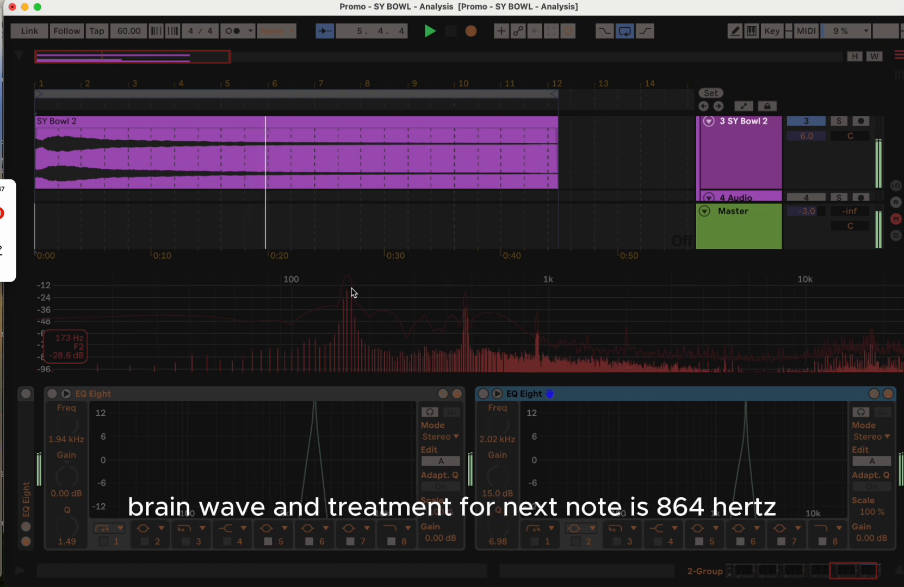
pyautogui.click(428, 30)
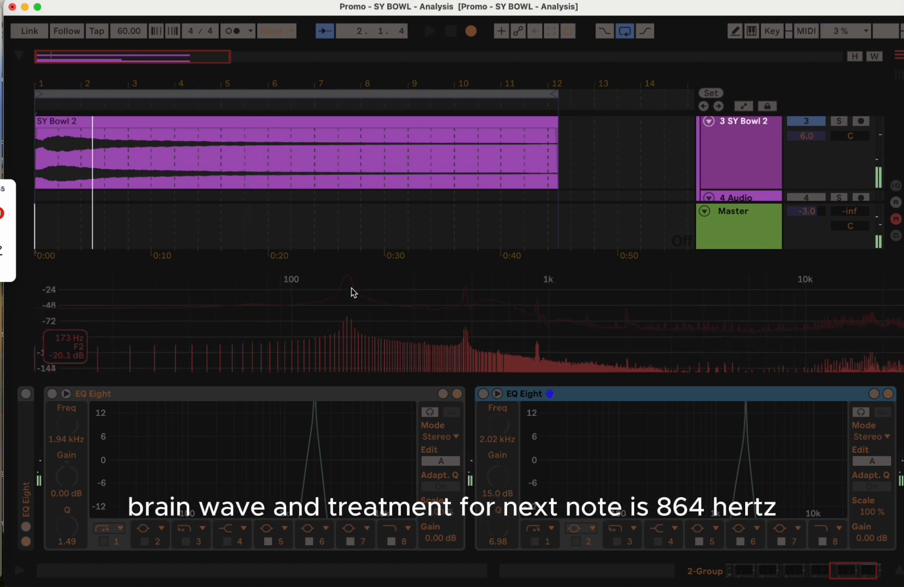
pyautogui.click(429, 31)
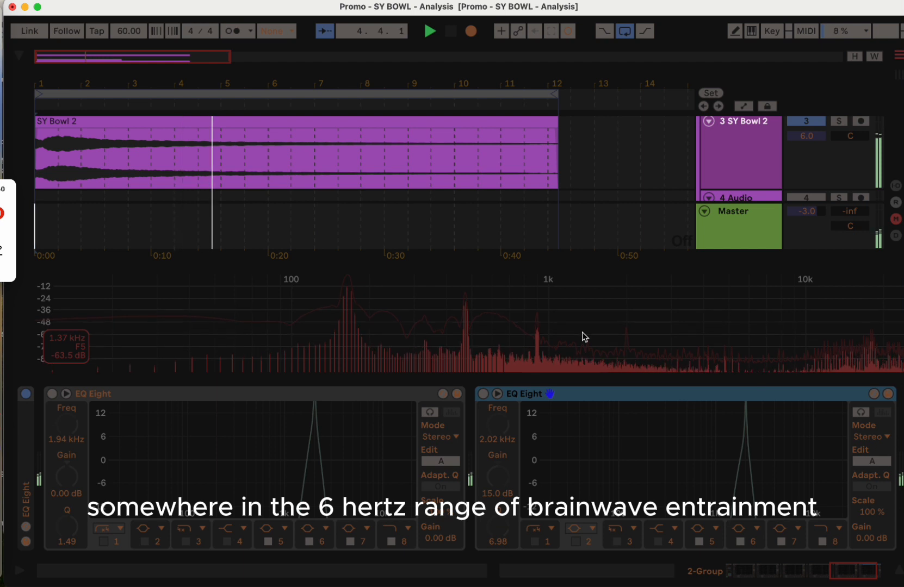
# Restart playback from bar 1 so the clip runs through both EQ Eight filters with peaks showing
pyautogui.click(429, 31)
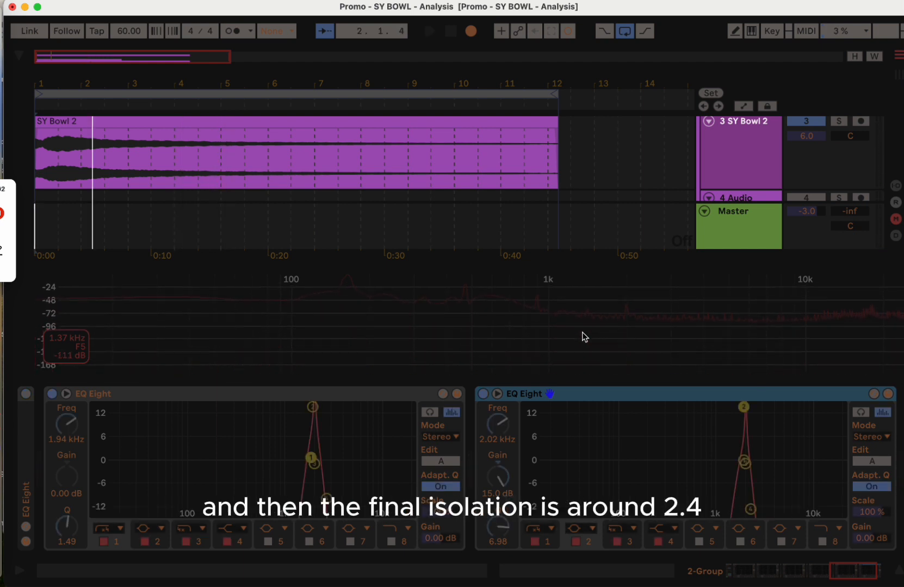
pyautogui.click(429, 30)
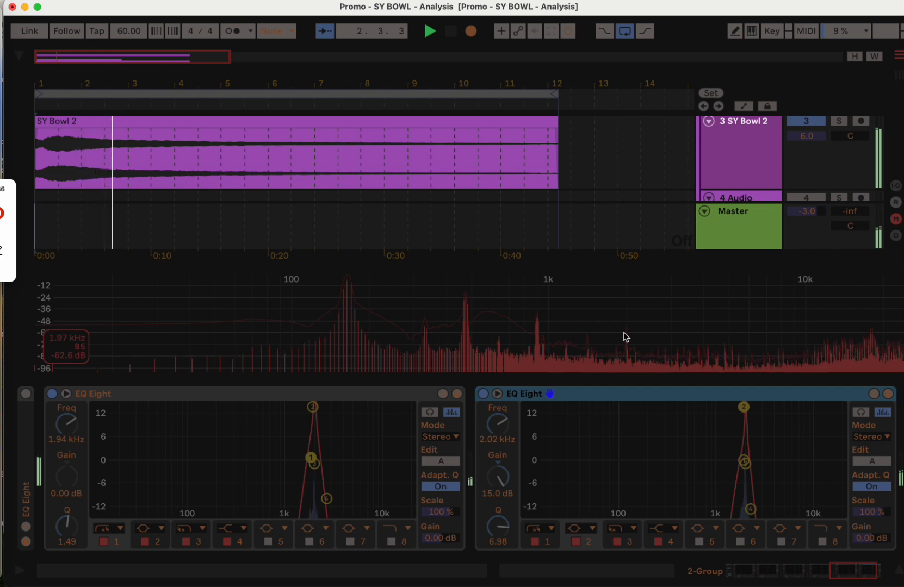
pyautogui.click(429, 31)
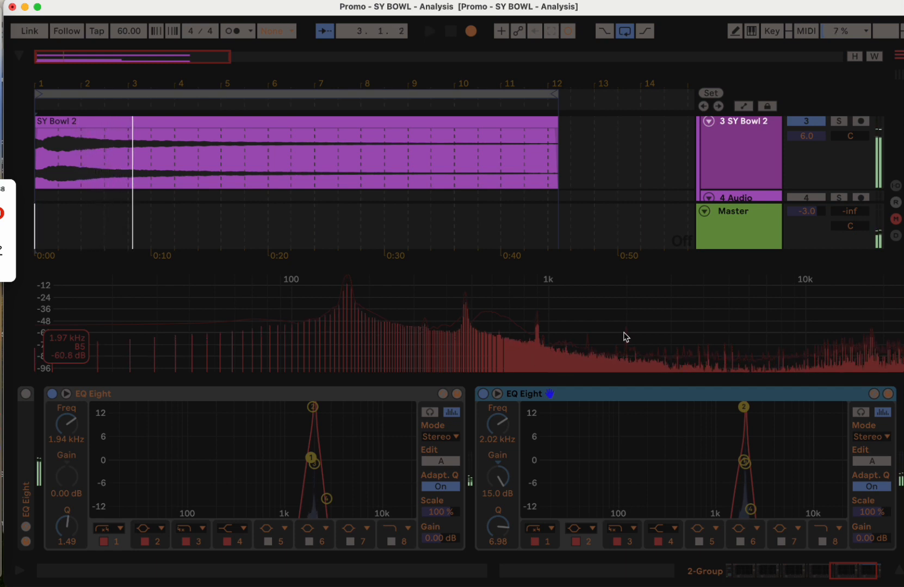
pyautogui.click(430, 30)
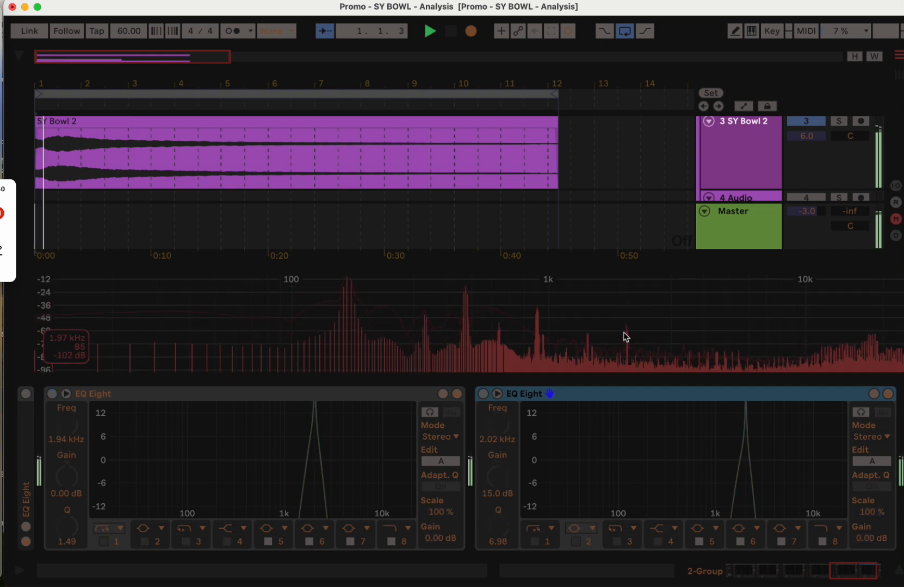